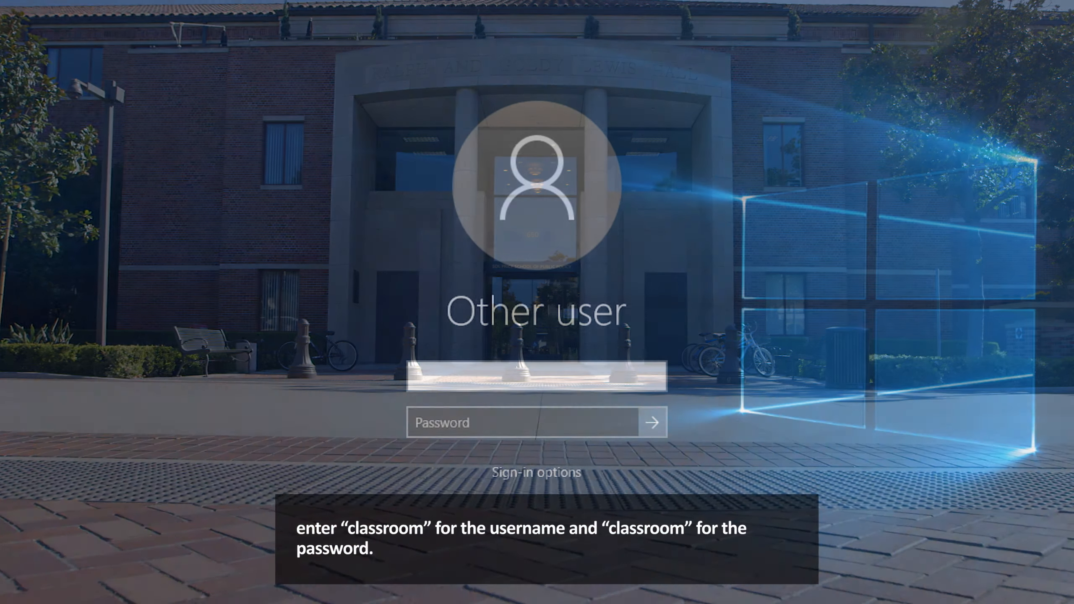
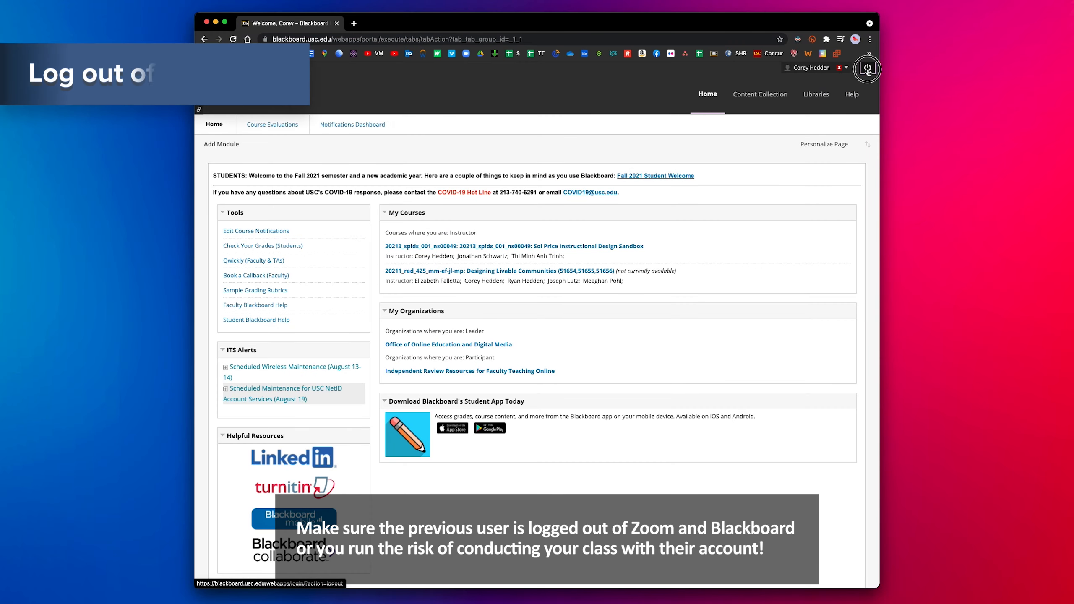
- Log the previous Blackboard user out, choosing 'End session and log out'
left_click(868, 68)
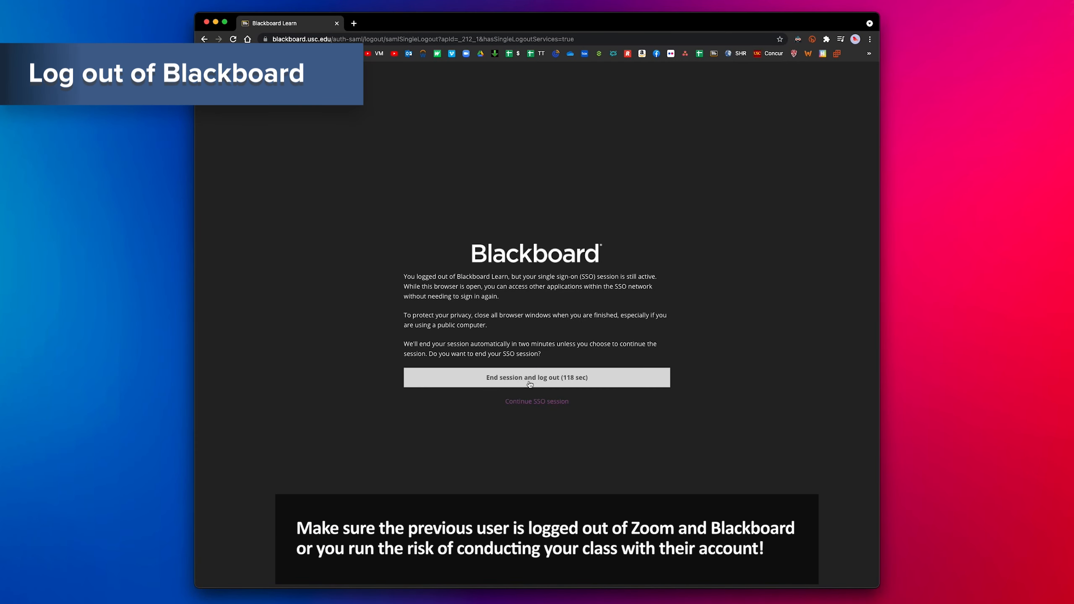
left_click(537, 378)
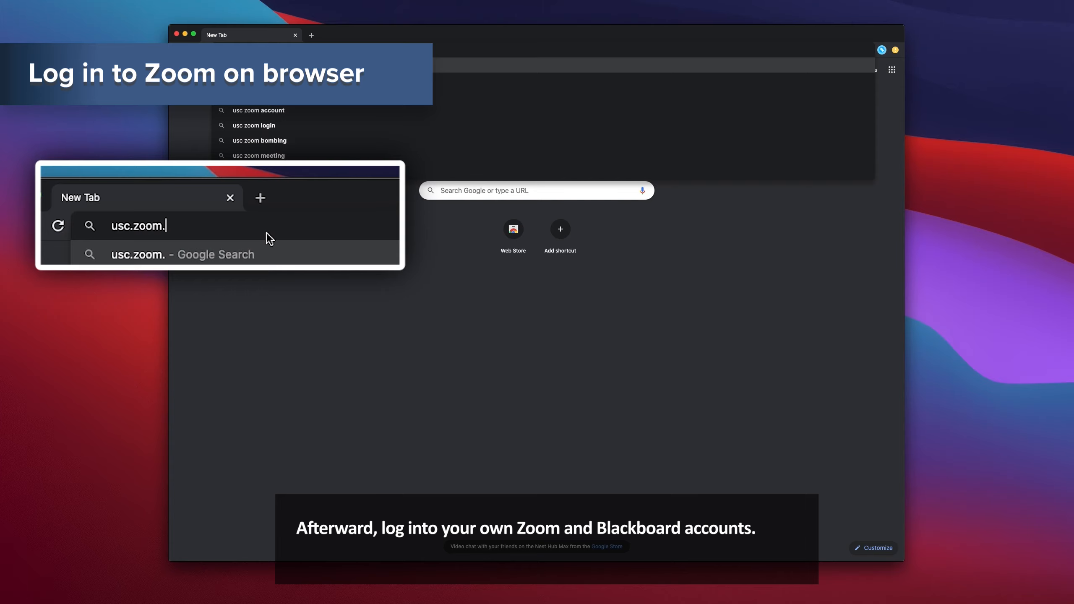
key("Enter")
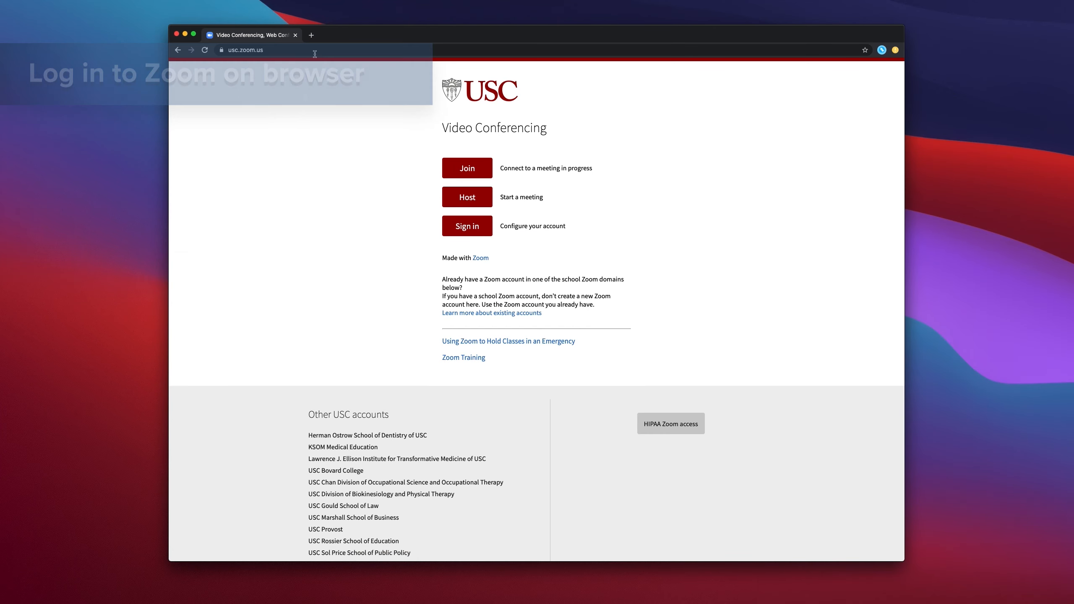
left_click(467, 225)
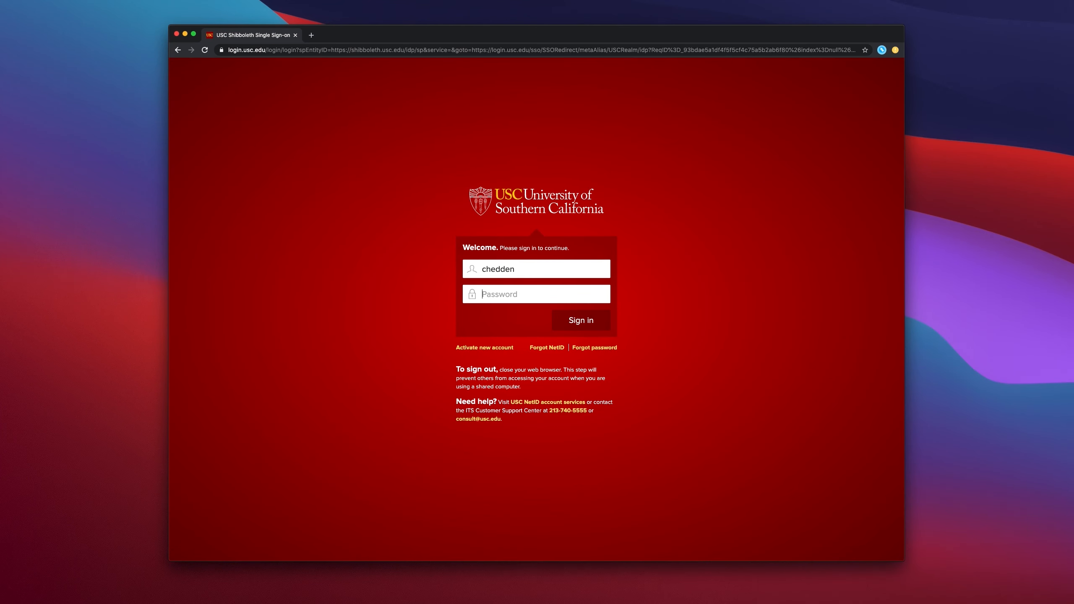
left_click(581, 321)
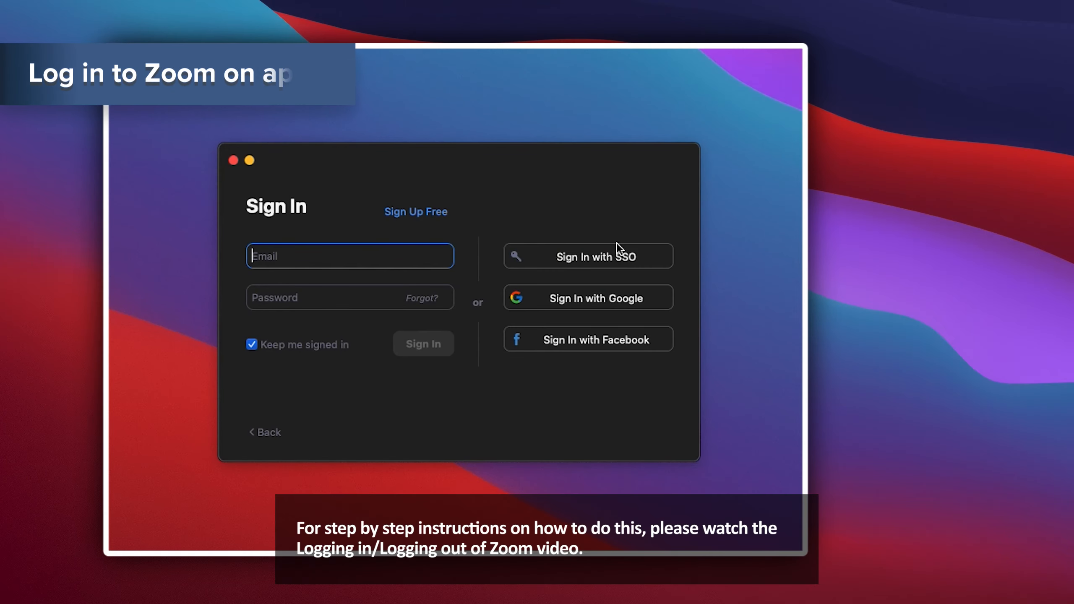
left_click(587, 256)
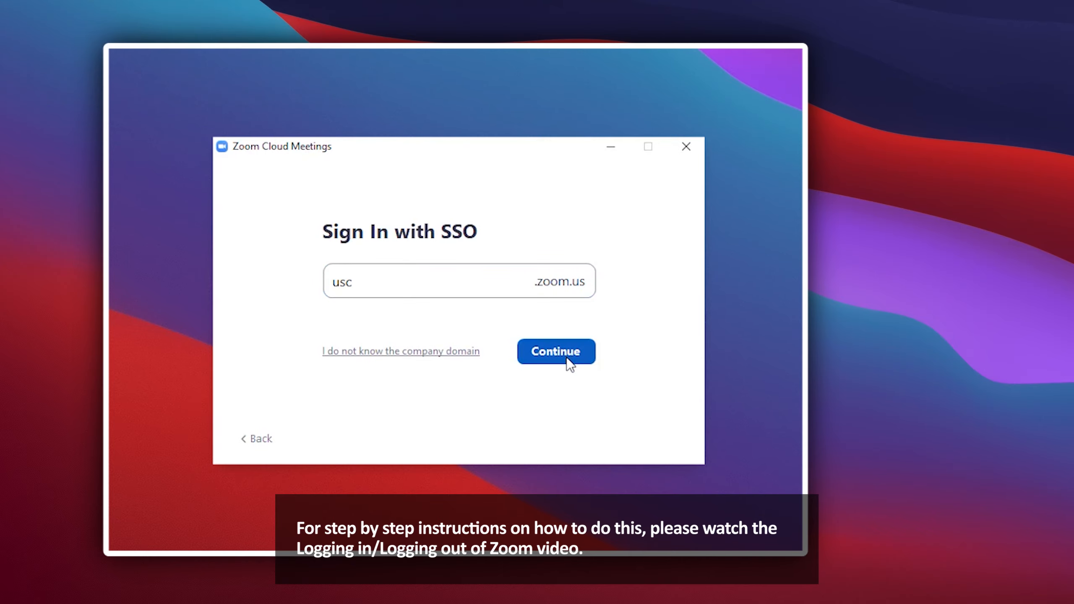
left_click(556, 352)
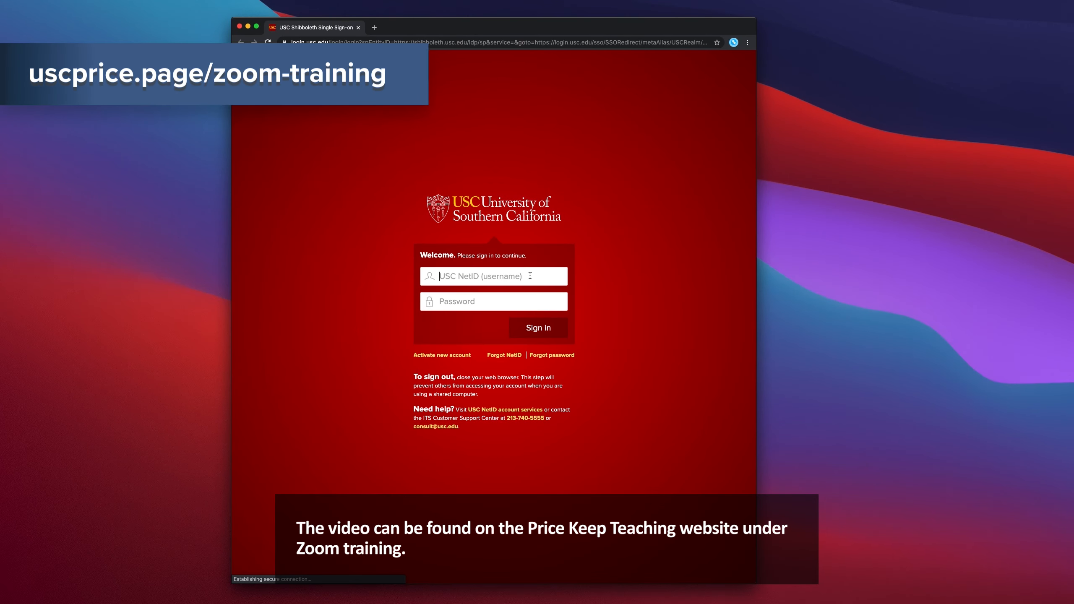
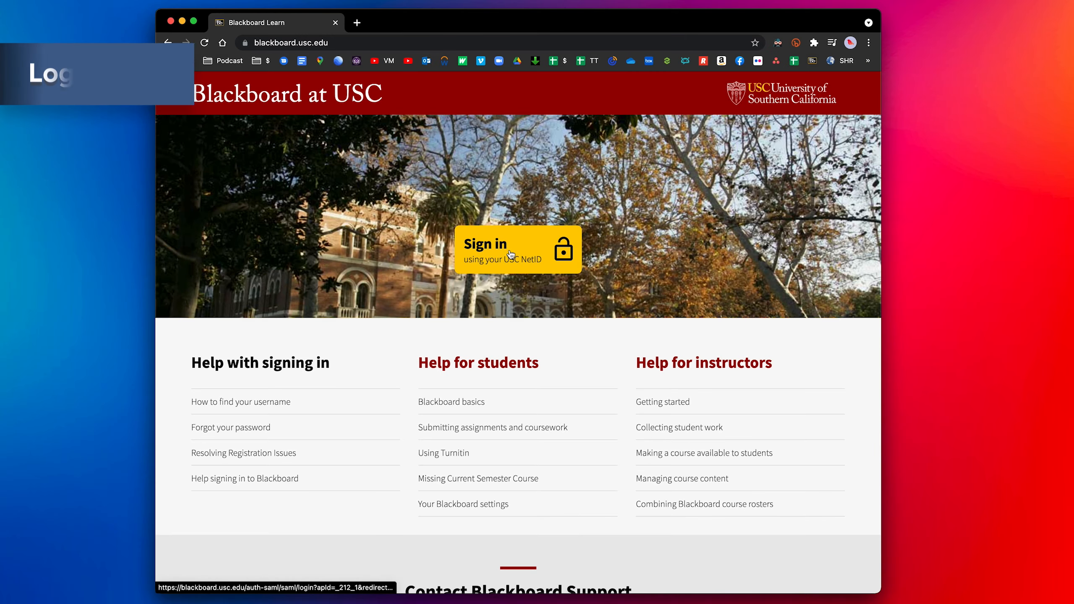
- Log in to blackboard.usc.edu using the USC NetID sign-in and submit the credentials
left_click(509, 250)
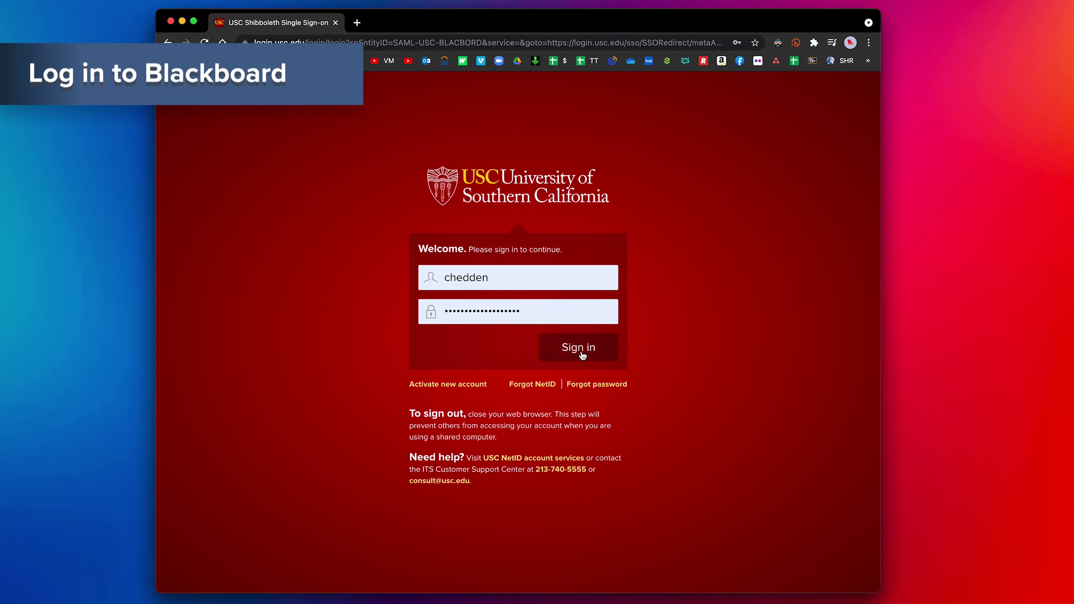
left_click(581, 347)
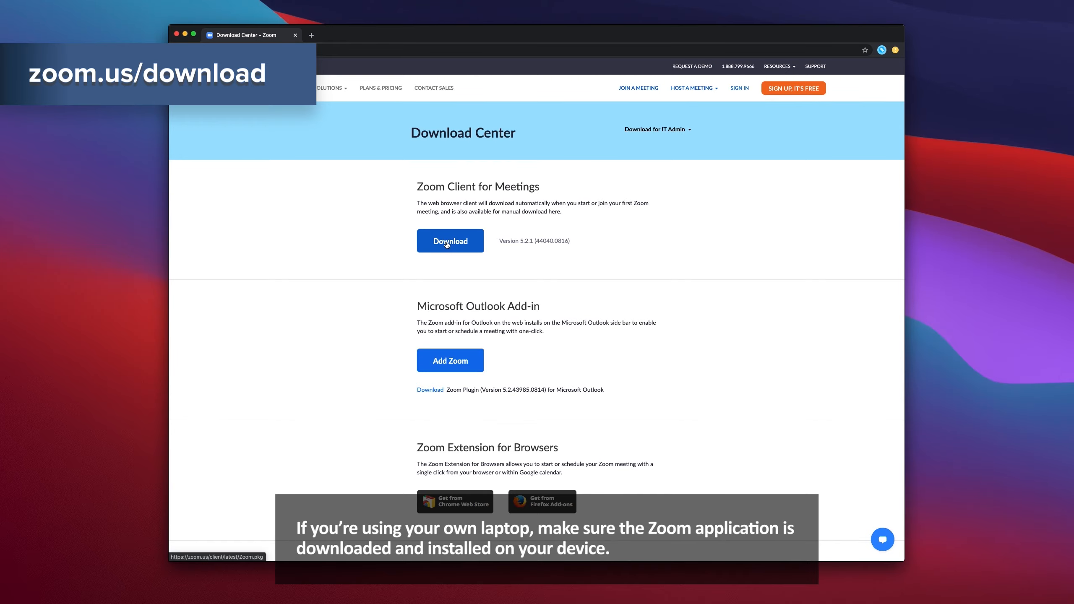
- Download the Zoom Client for Meetings from zoom.us/download
left_click(449, 241)
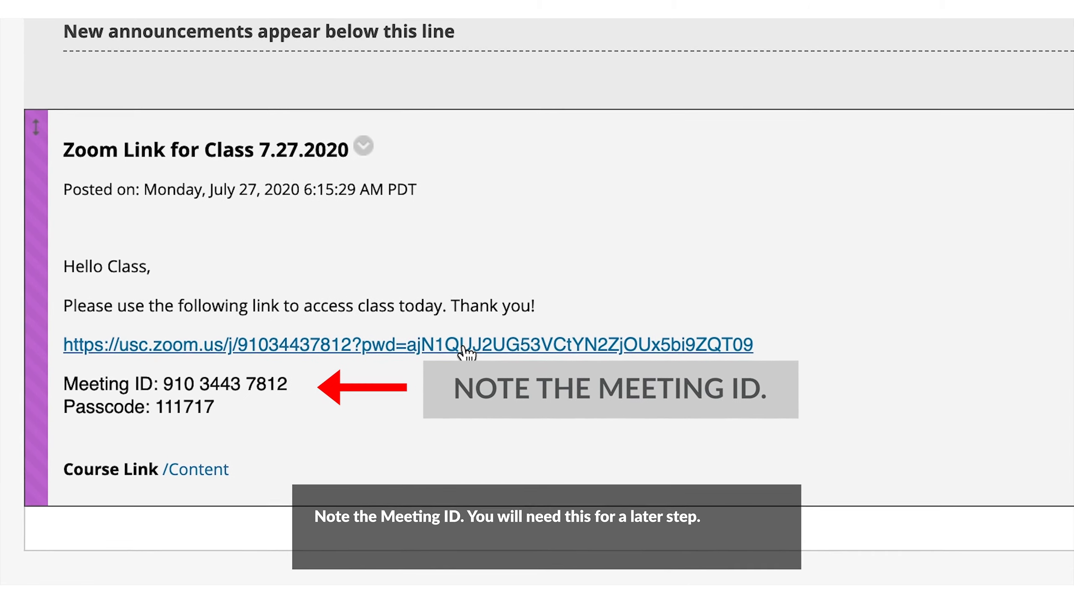
scroll("down", 3)
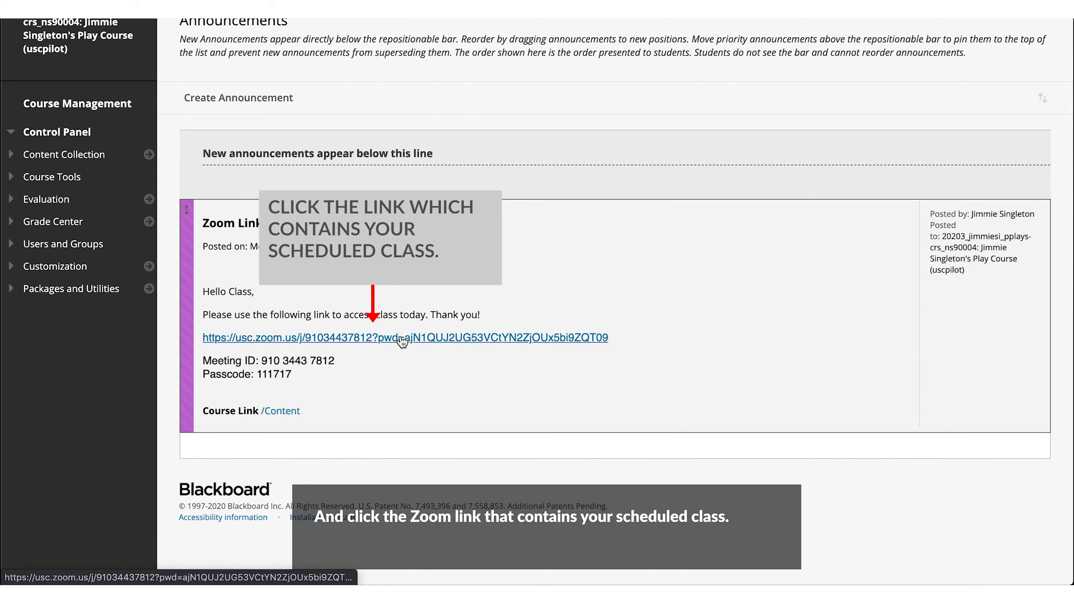
left_click(396, 338)
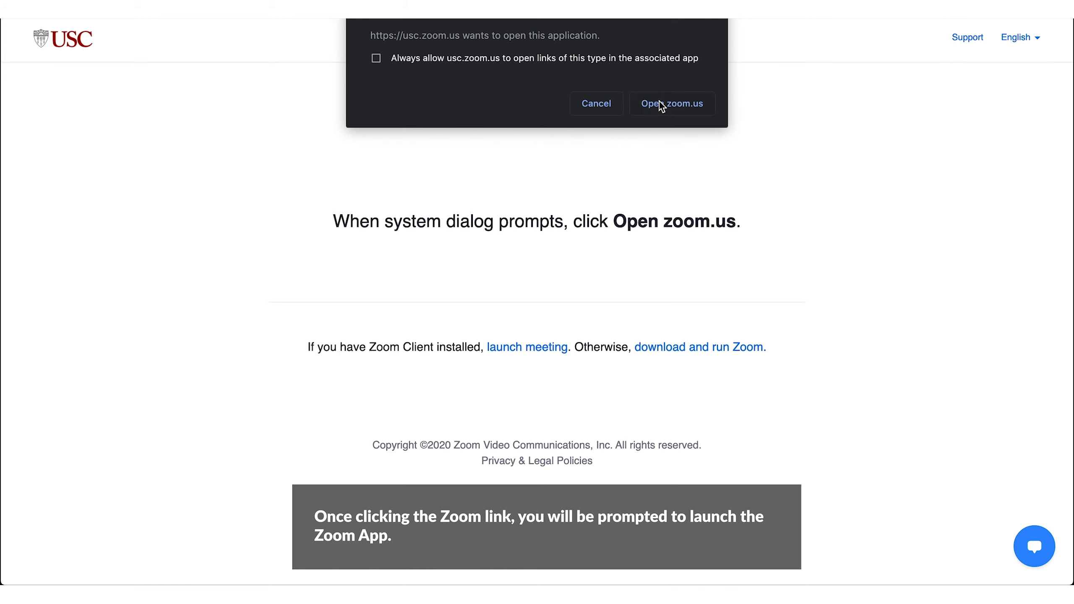
- Launch the meeting in the Zoom app and join with computer audio
left_click(673, 104)
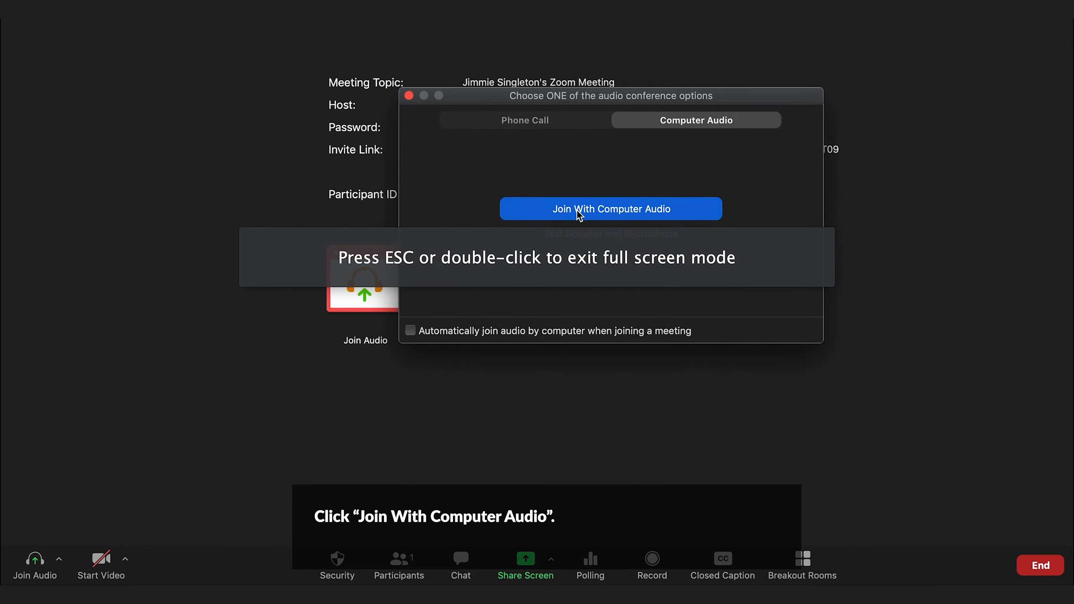
left_click(611, 209)
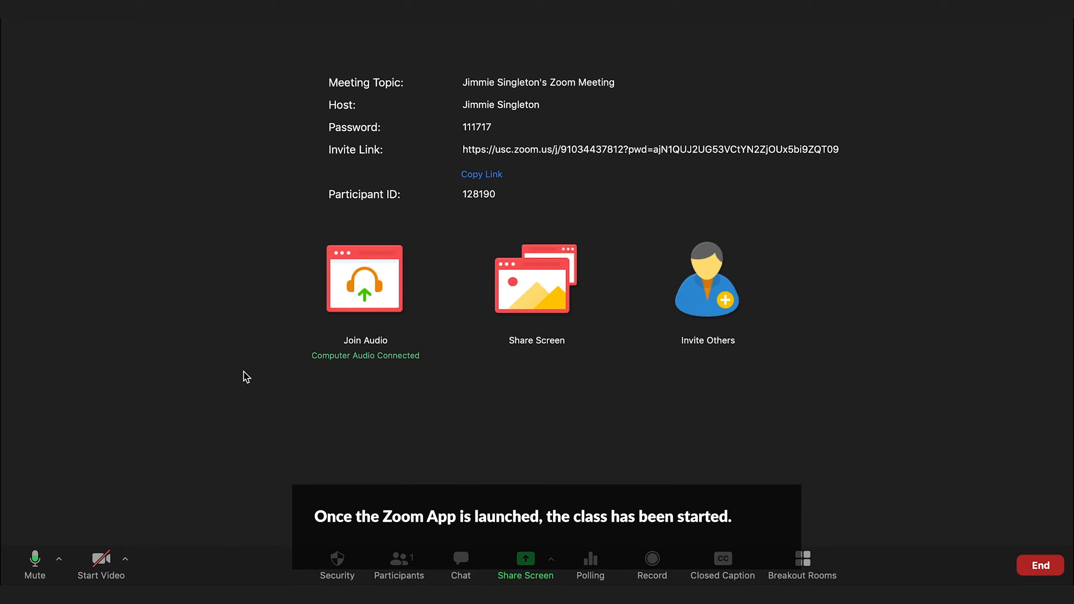
left_click(34, 561)
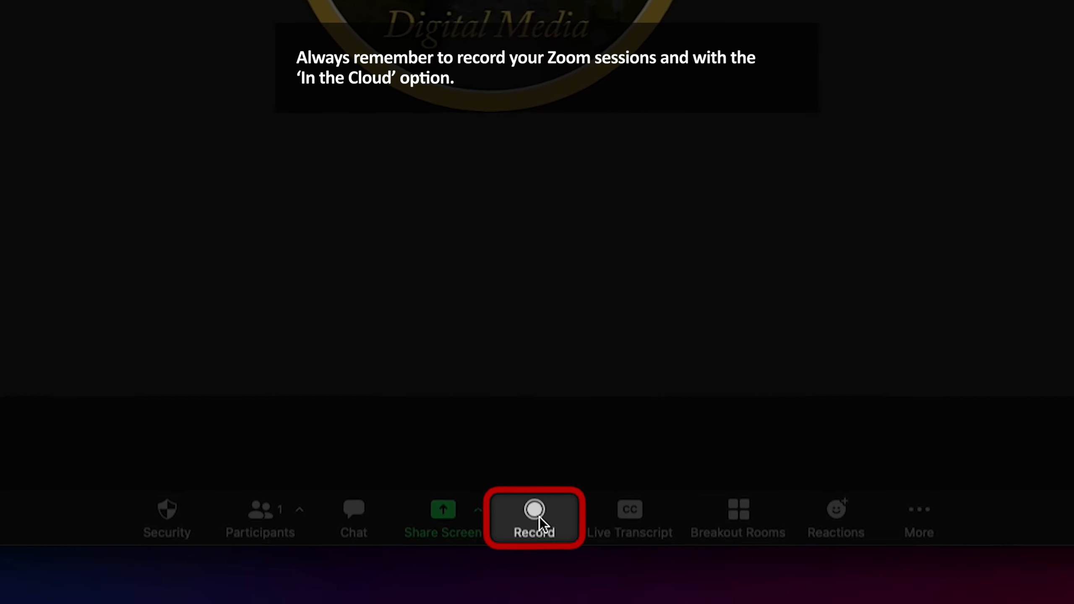
- Record the class meeting to the cloud from the meeting toolbar
left_click(534, 522)
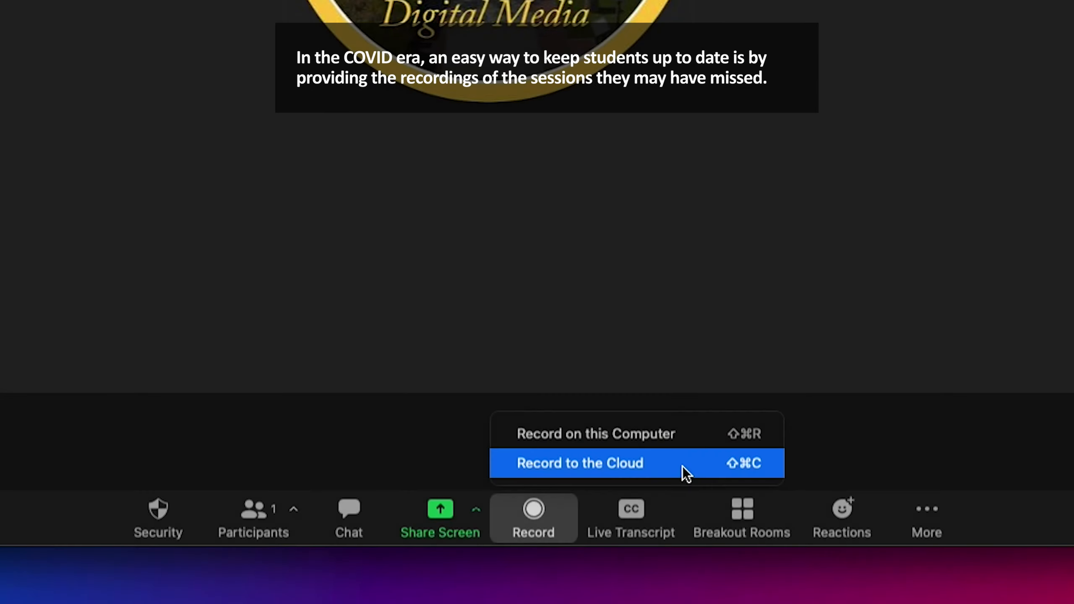
left_click(581, 464)
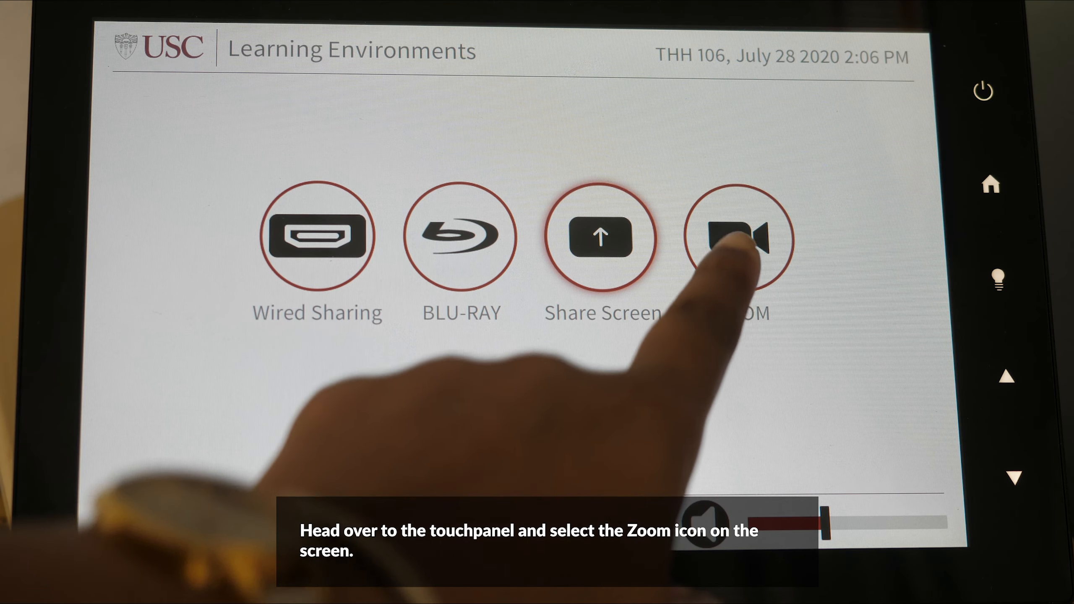
- Launch Zoom on the classroom touch panel and join the meeting as room THH 106
left_click(737, 235)
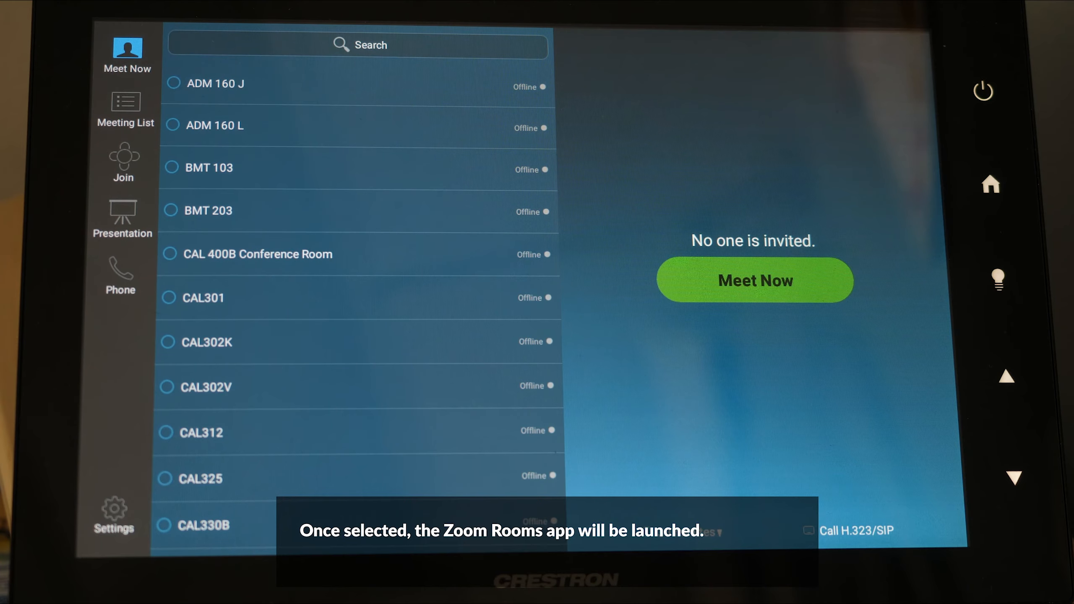
left_click(123, 156)
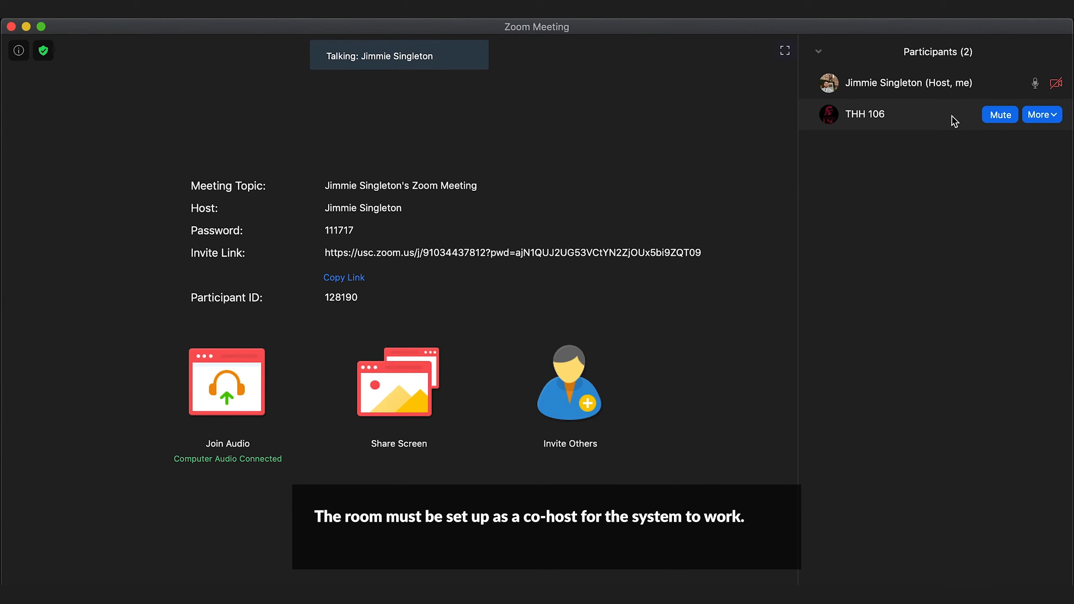
- Open participant THH 106's More menu to make it co-host
left_click(1042, 114)
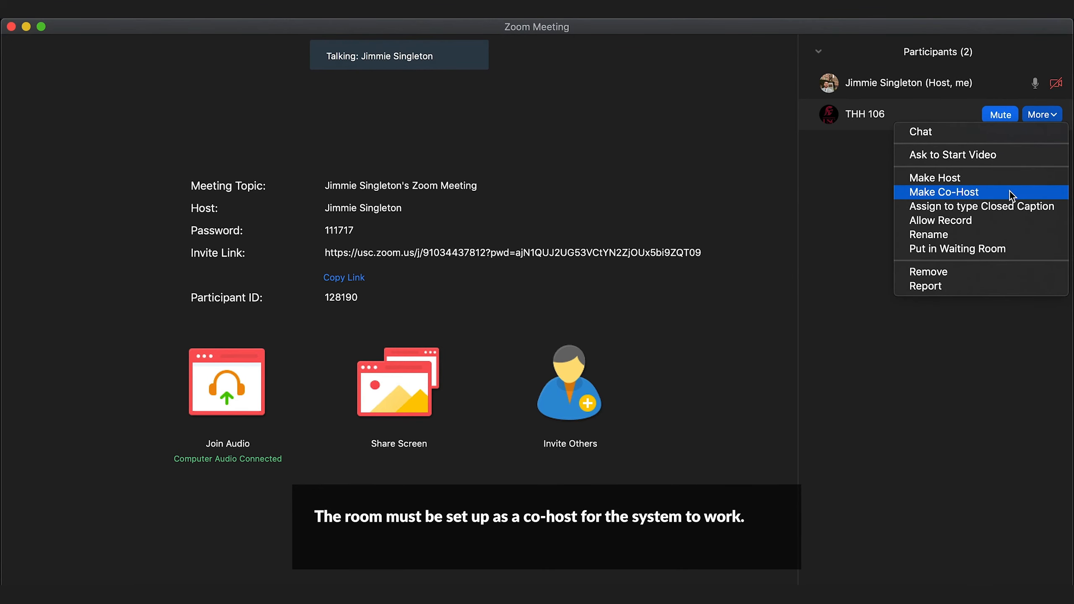